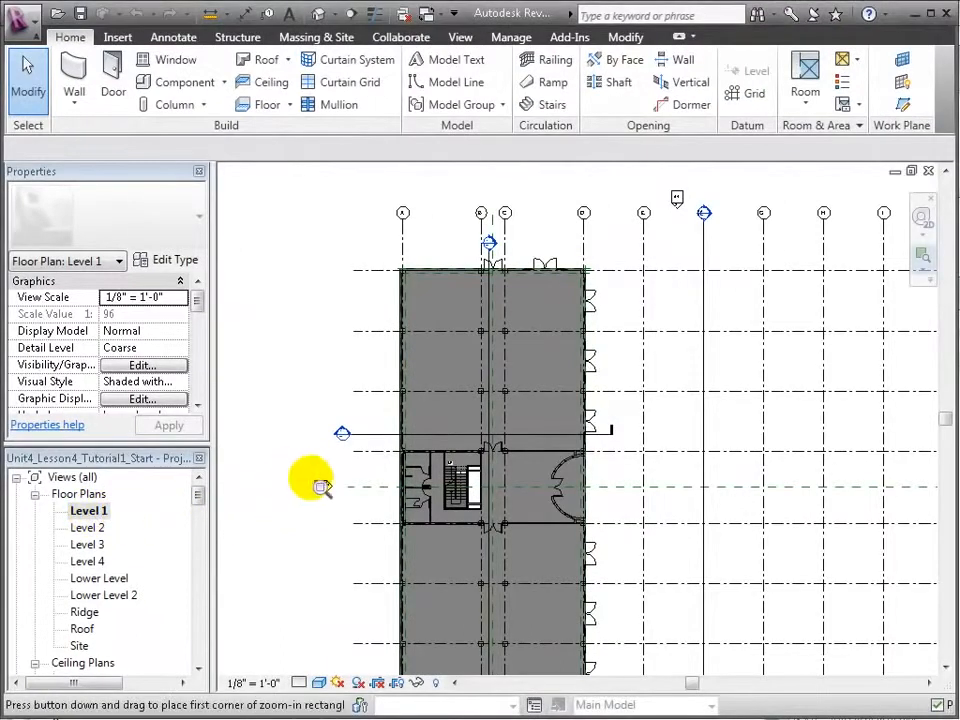
Zoom into the Level 1 restrooms beside the stair
left_click_drag(322, 487, 483, 531)
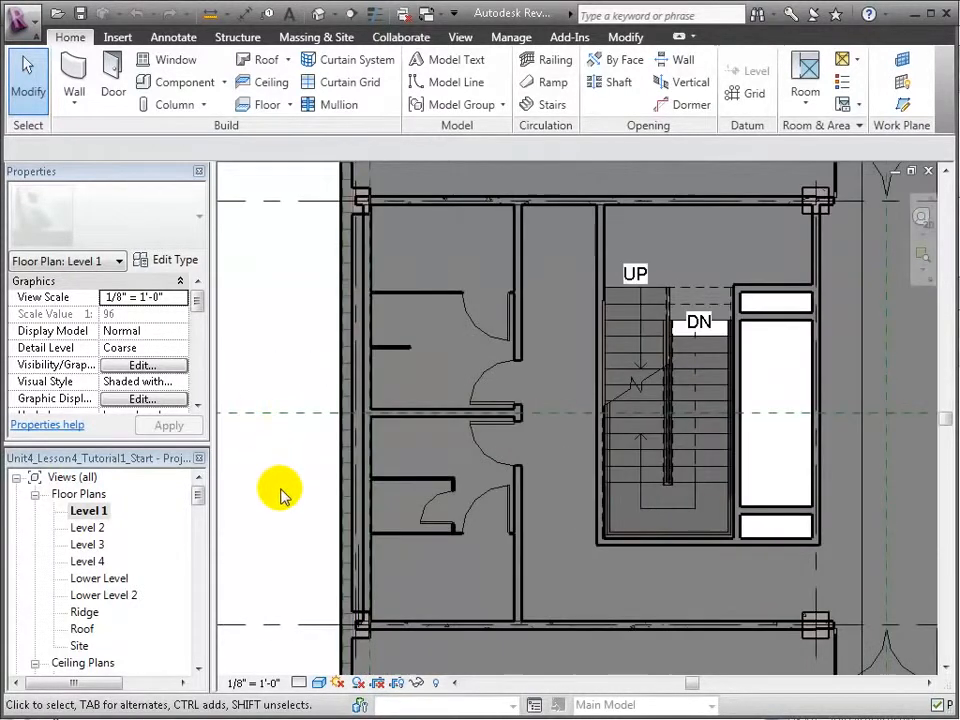
mouse_move(185, 82)
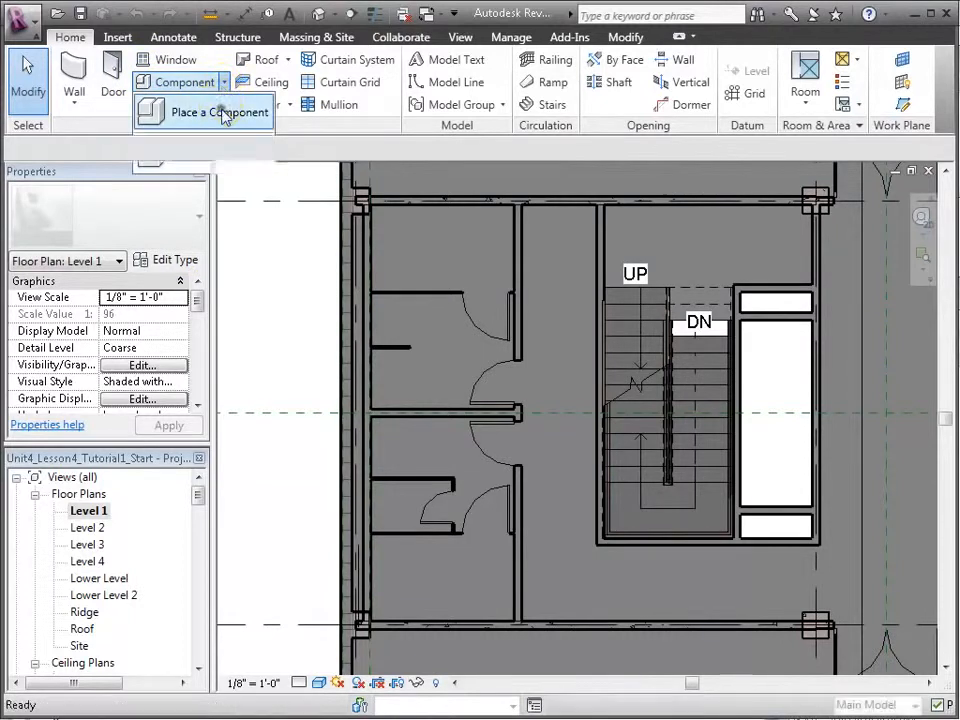
Start placing a component and browse for the Sink-Wall-Barrier Free-3D type
left_click(218, 112)
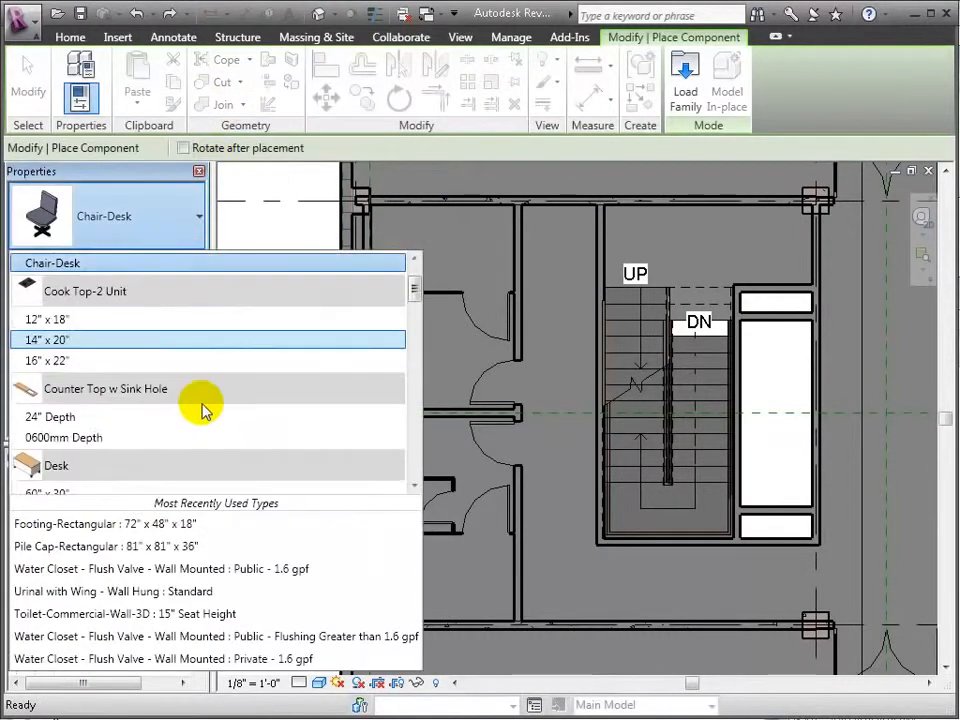
scroll("down", 3)
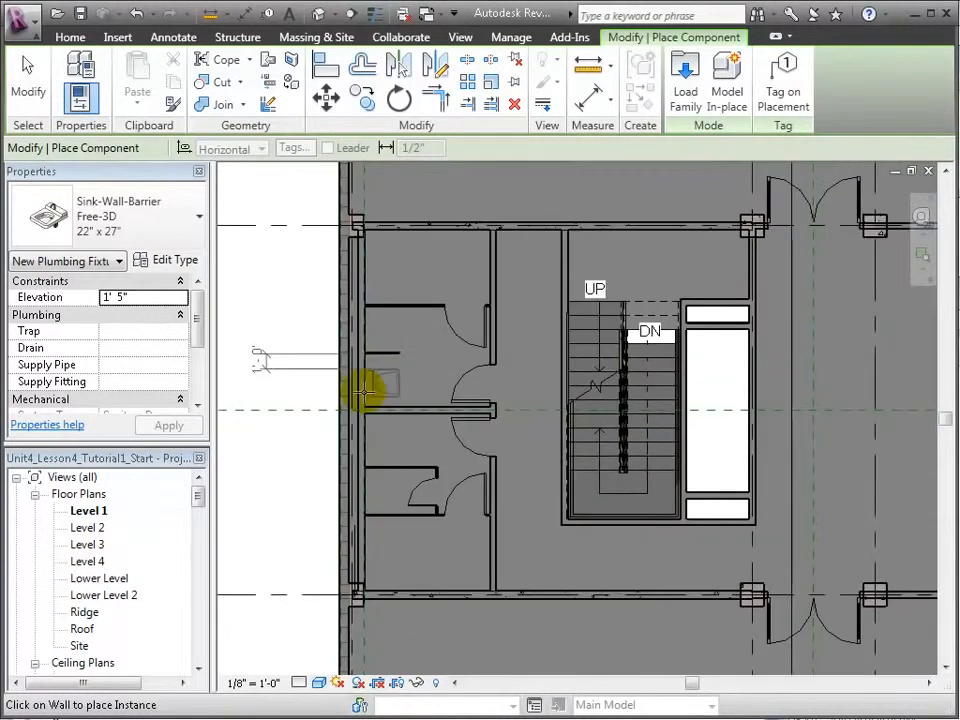
mouse_move(370, 385)
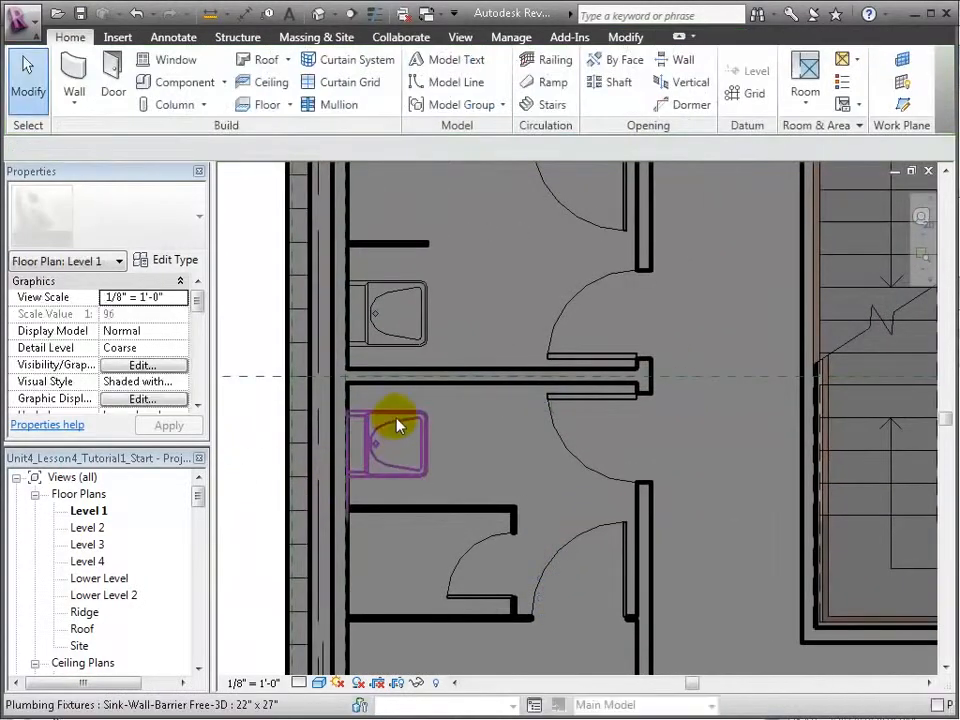
left_click(385, 430)
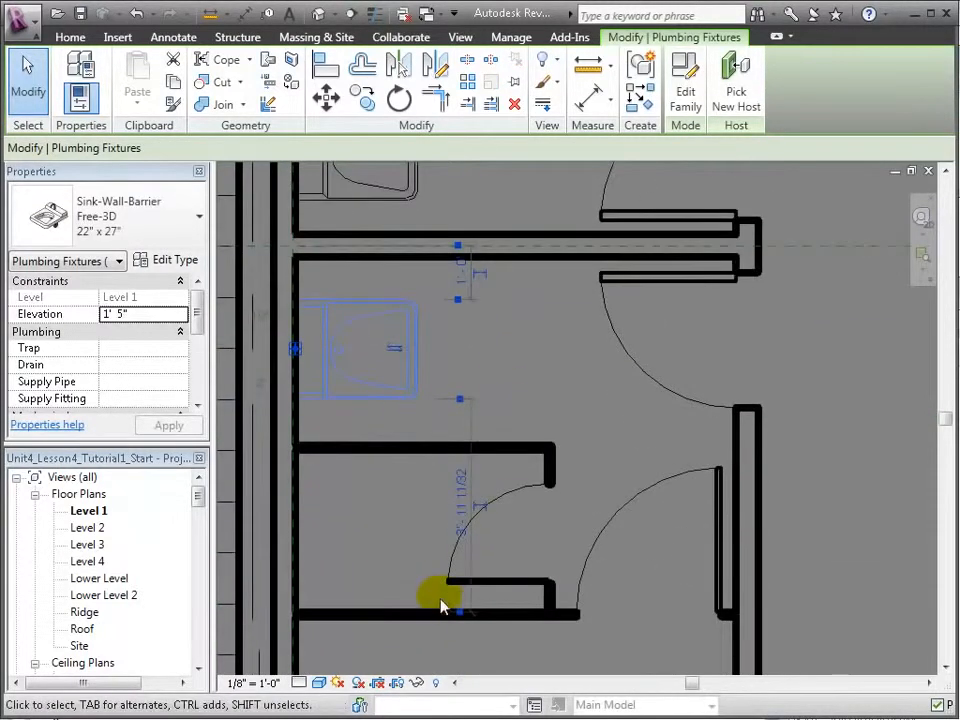
right_click(440, 595)
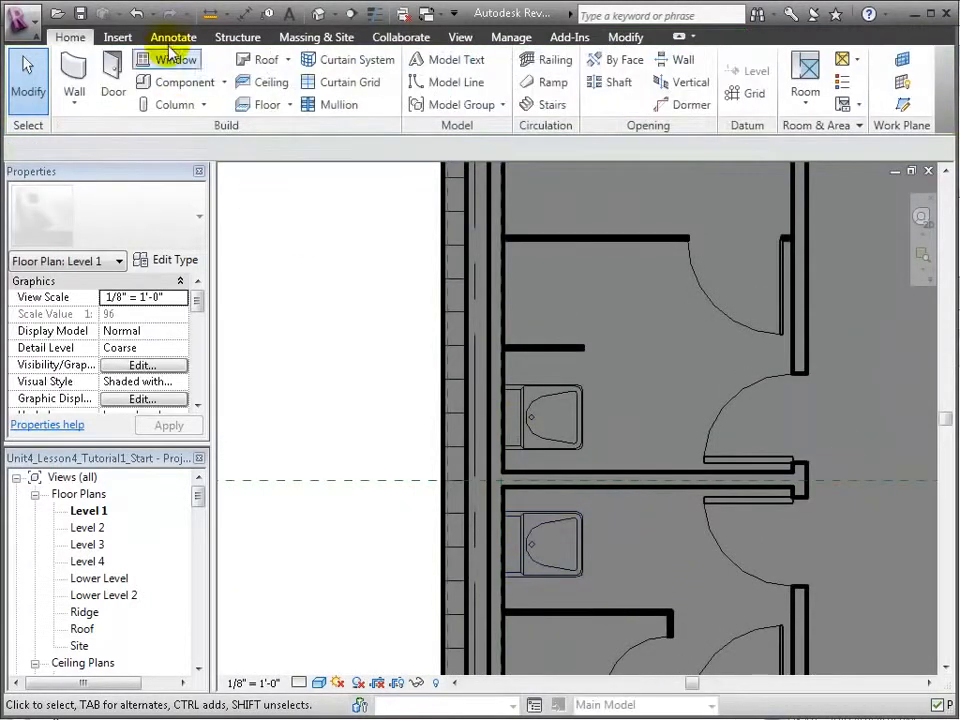
mouse_move(185, 82)
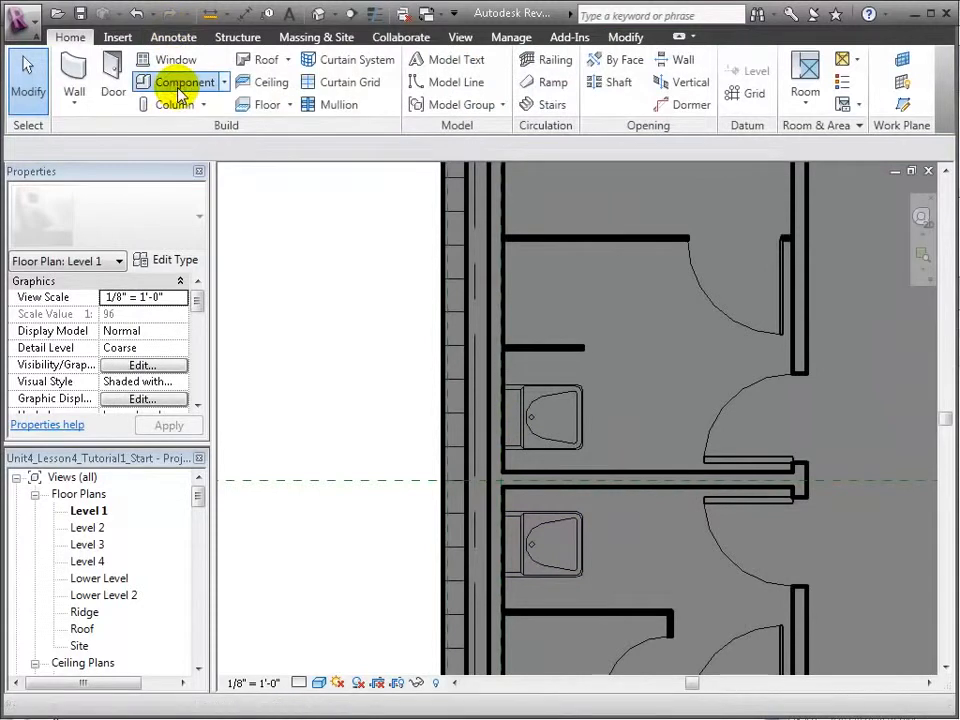
Start a component and pick the Water Closet Flush Valve Wall Mounted Public - 1.6 gpf
left_click(185, 82)
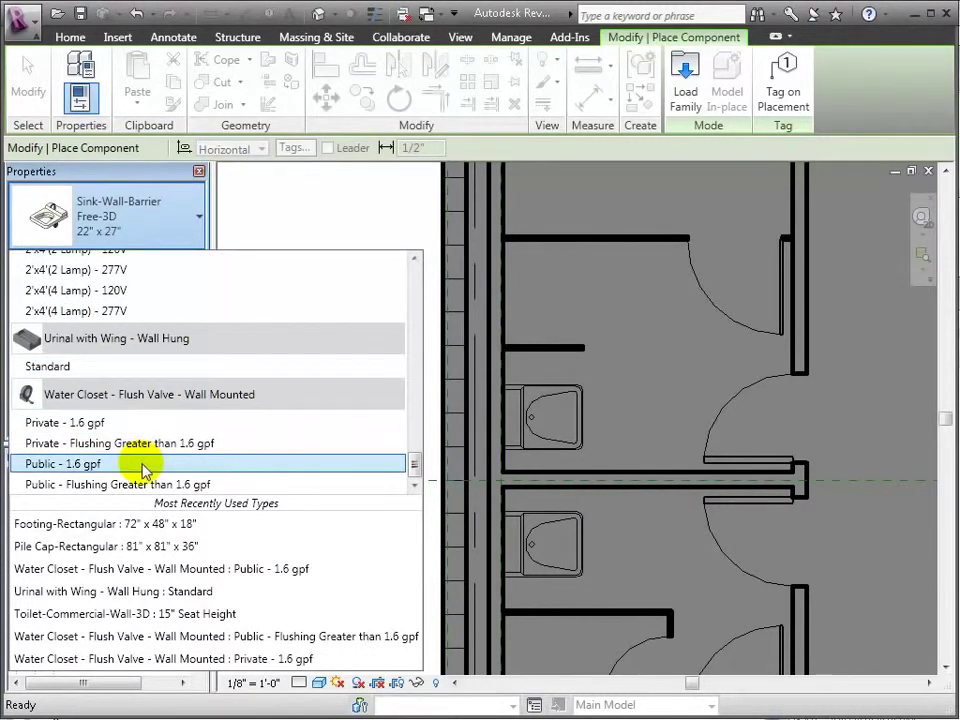
left_click(63, 463)
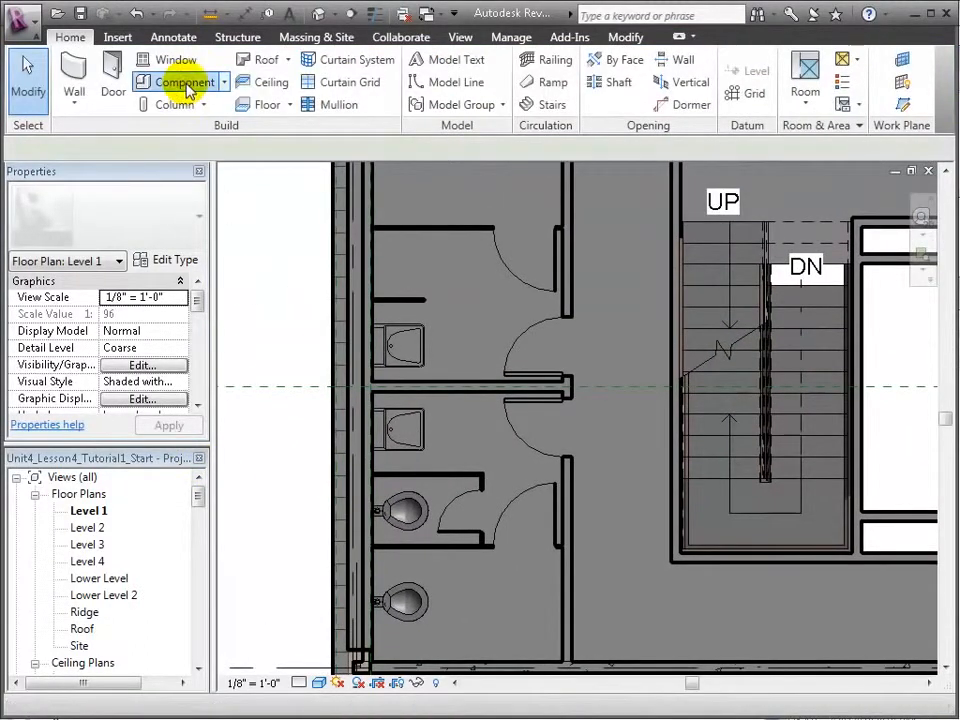
Place the Urinal with Wing - Wall Hung : Standard on the wall, then select the upper sink
left_click(184, 82)
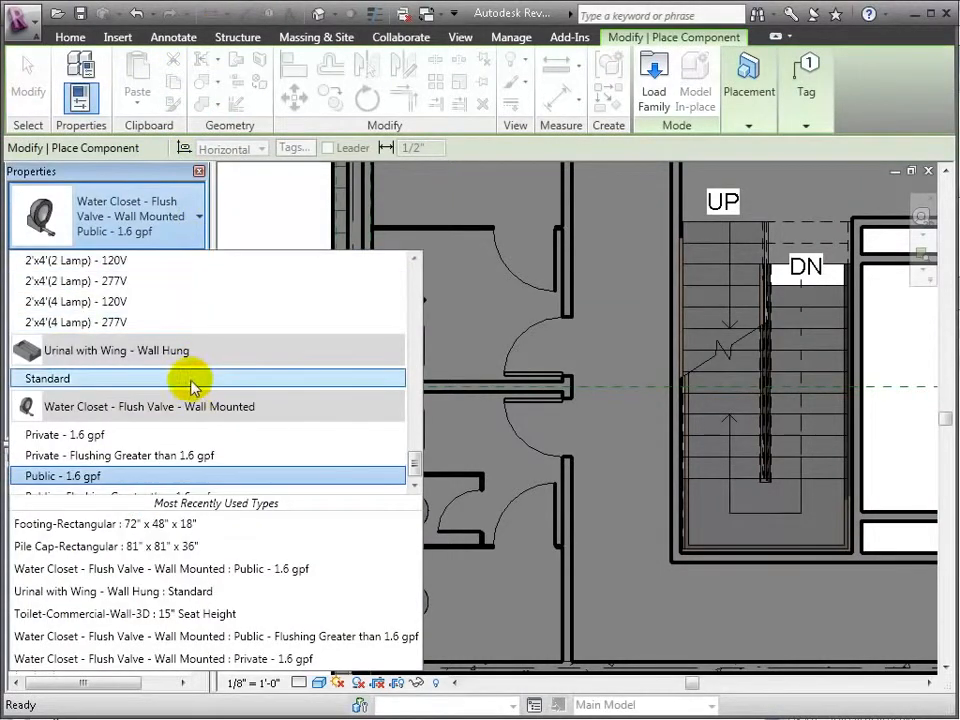
left_click(64, 475)
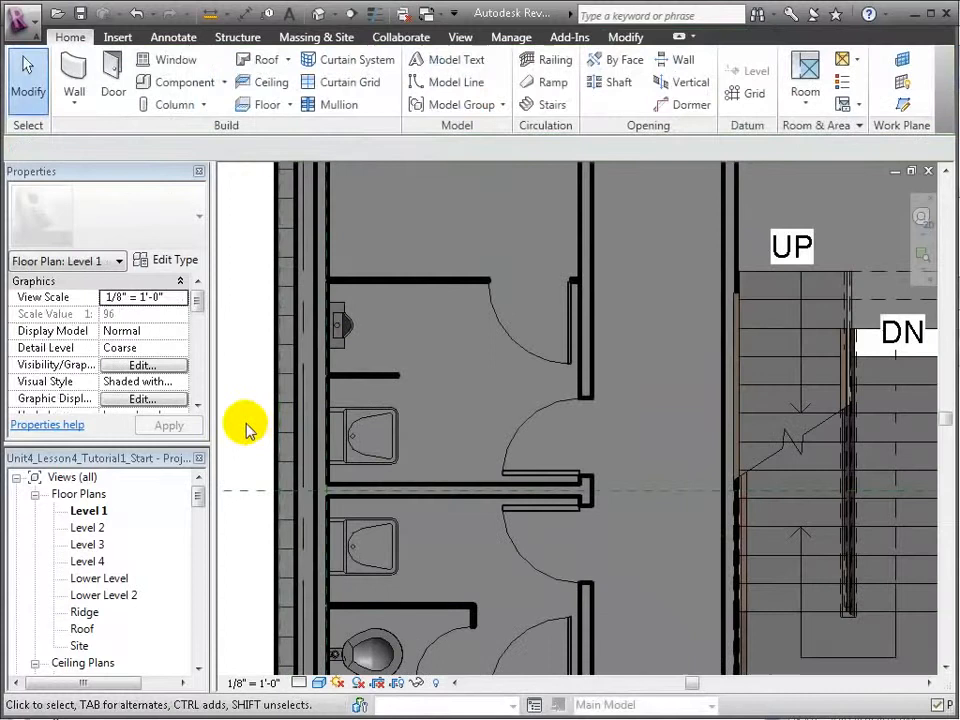
left_click(365, 310)
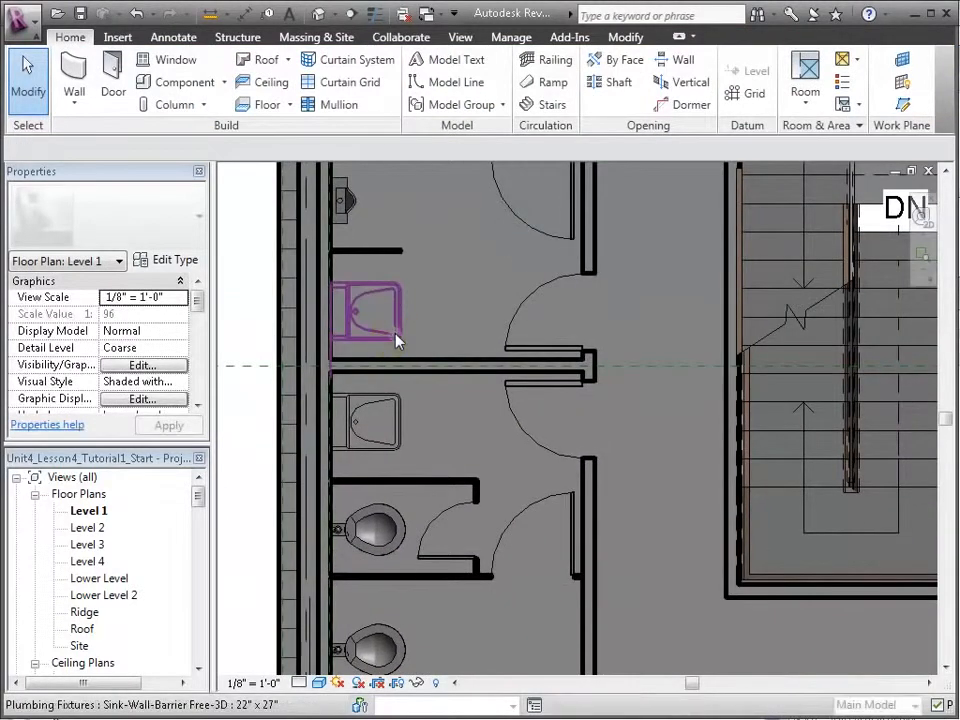
left_click(370, 315)
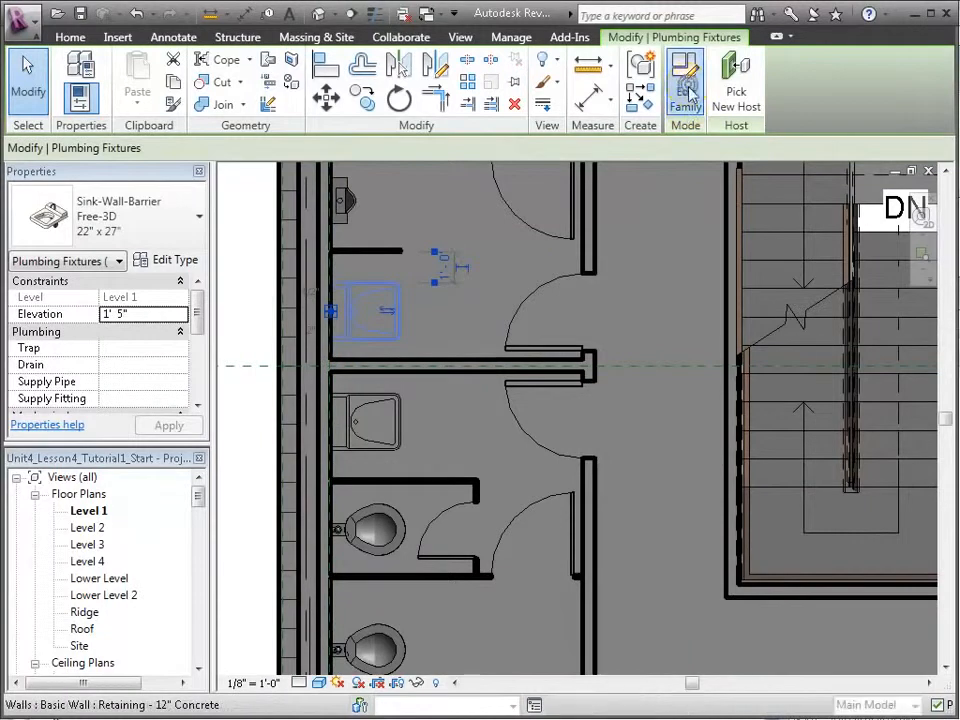
left_click(685, 80)
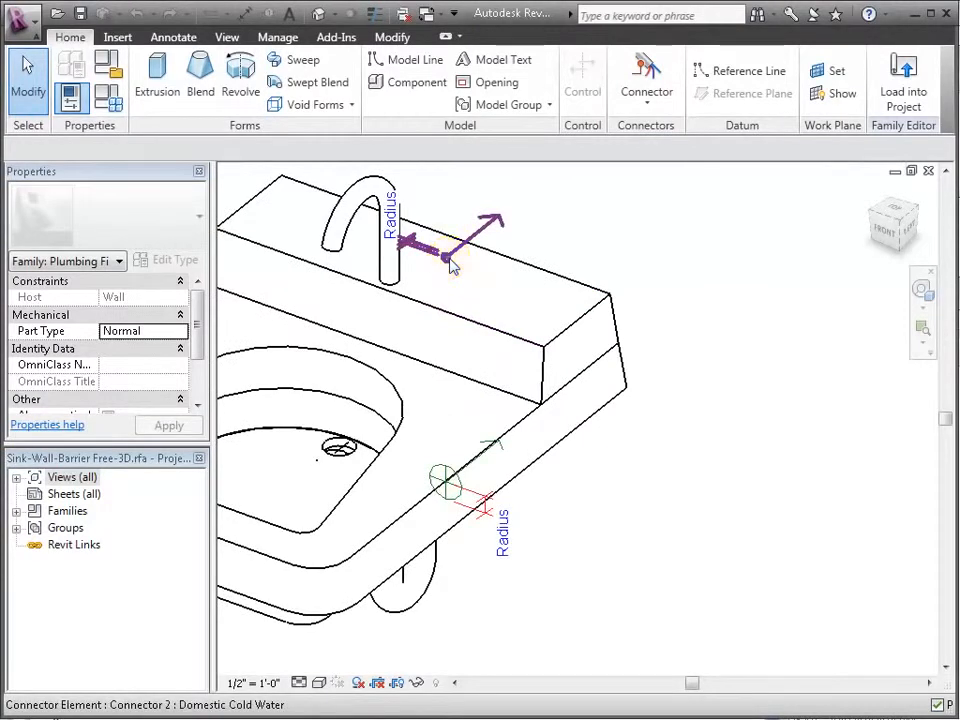
left_click(448, 256)
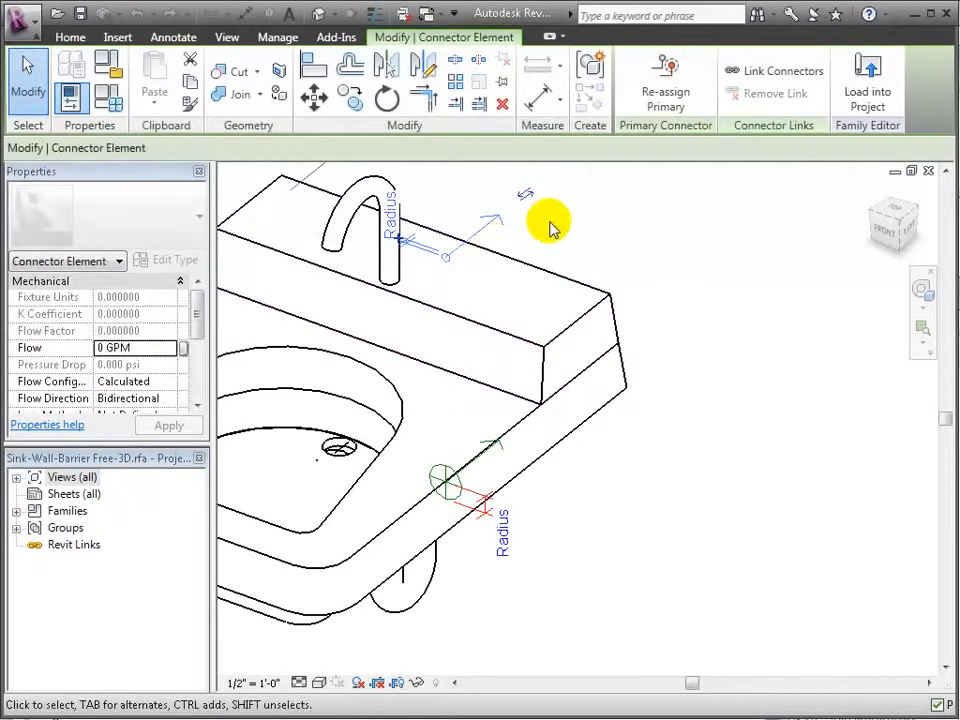
left_click(450, 485)
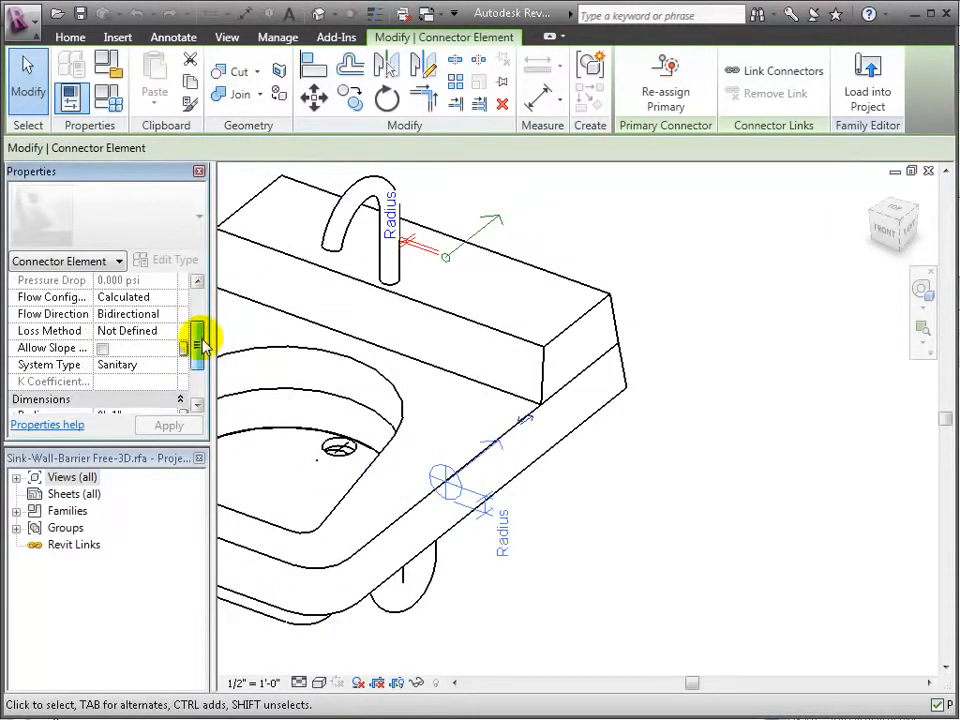
scroll("down", 3)
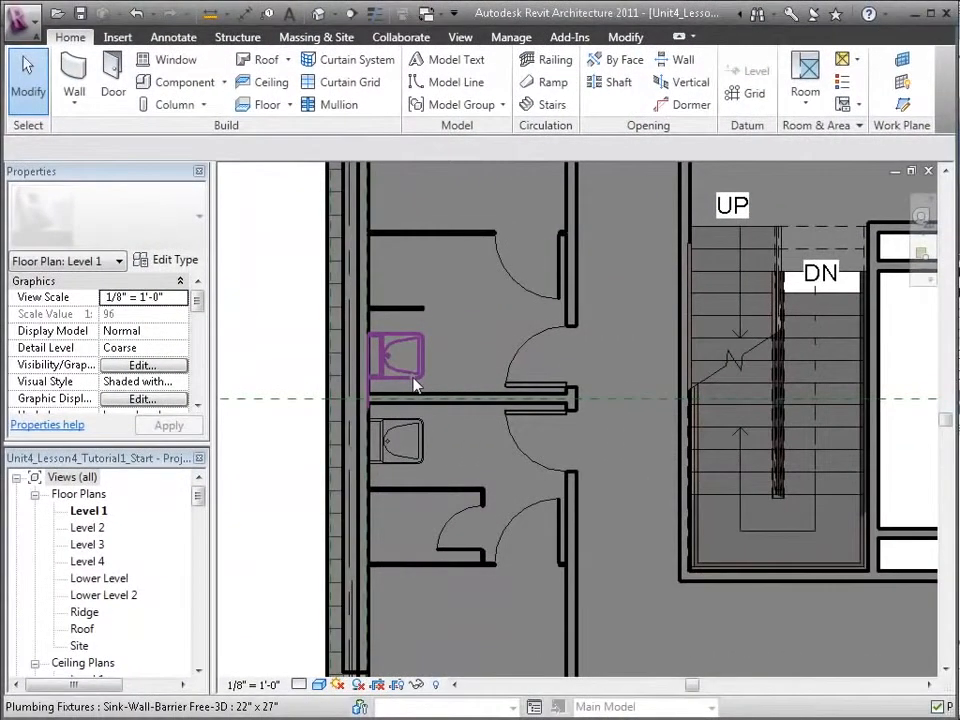
Select both barrier-free wall sinks and copy them
left_click(405, 365)
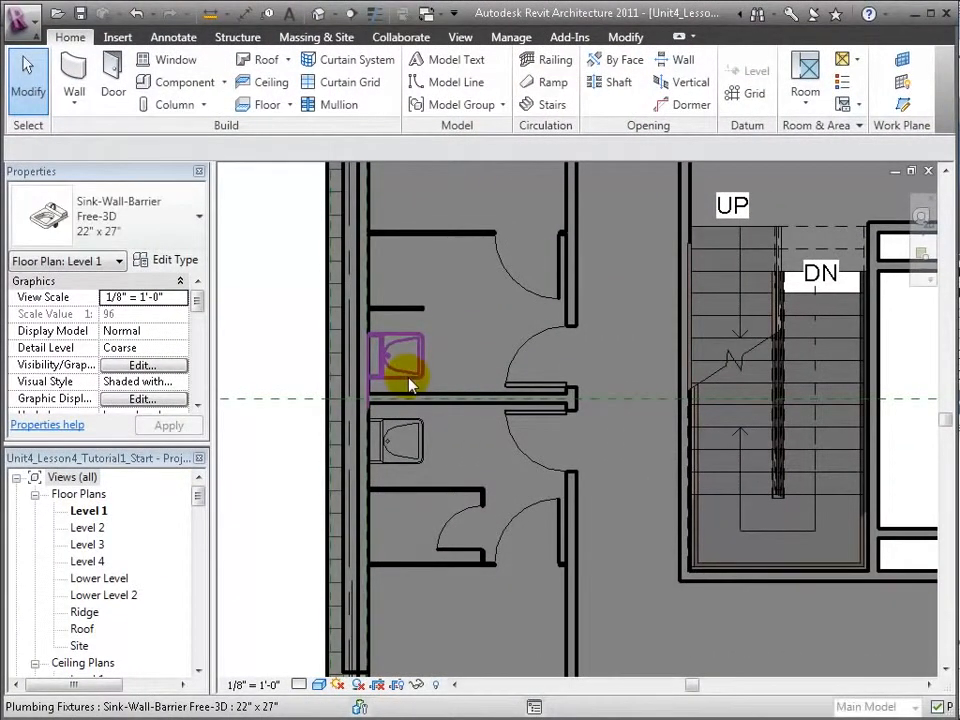
left_click(397, 440)
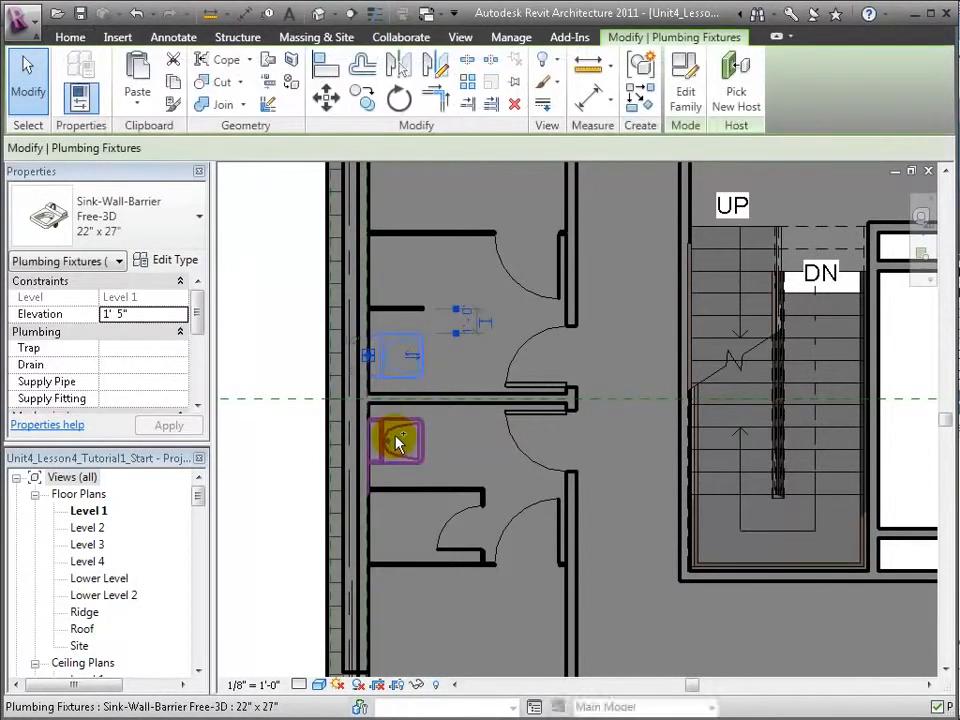
left_click(137, 75)
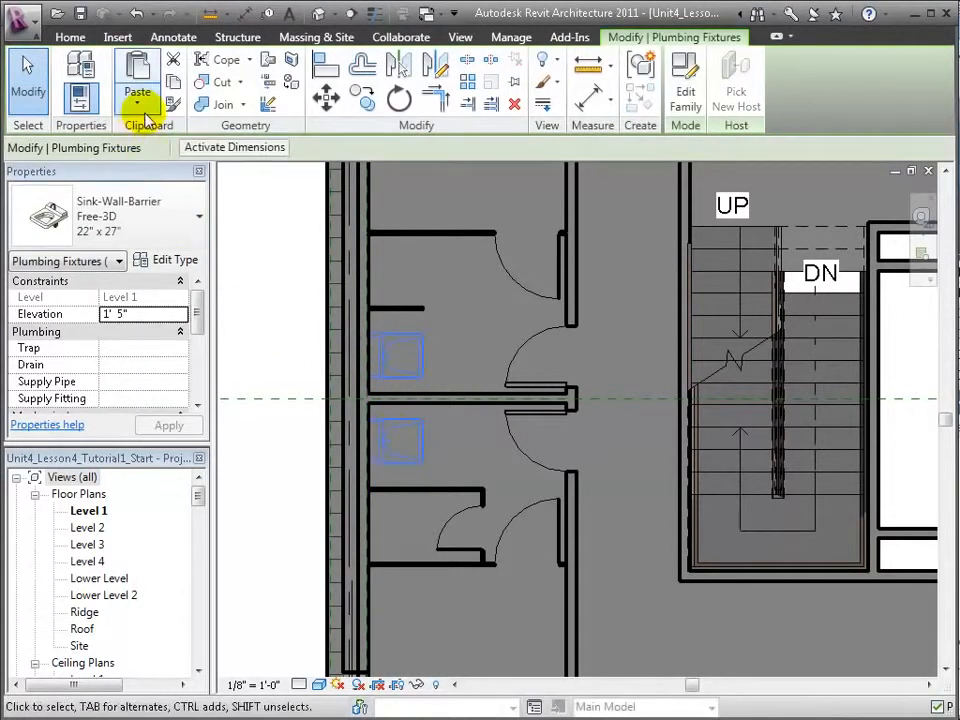
mouse_move(178, 90)
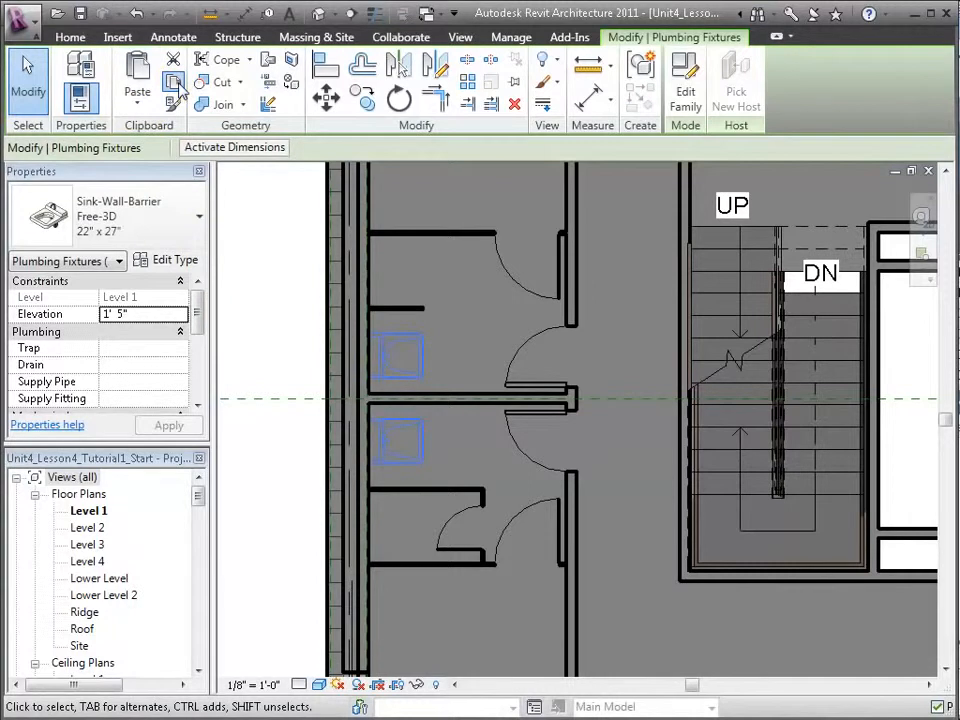
Paste the sinks Aligned to Selected Levels, choosing Level 2
left_click(137, 90)
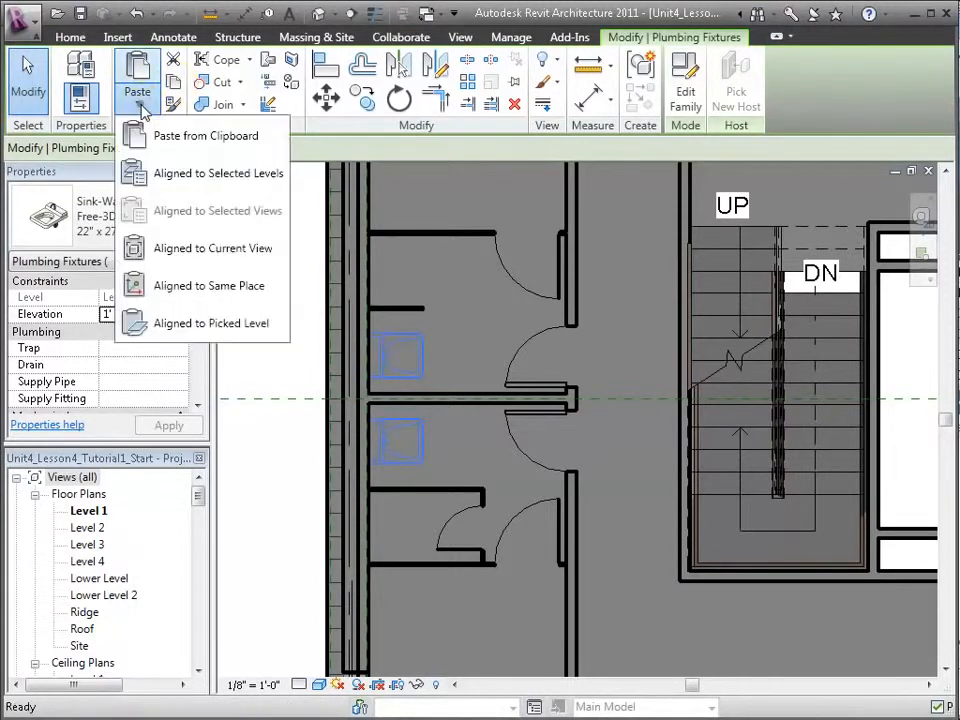
mouse_move(170, 173)
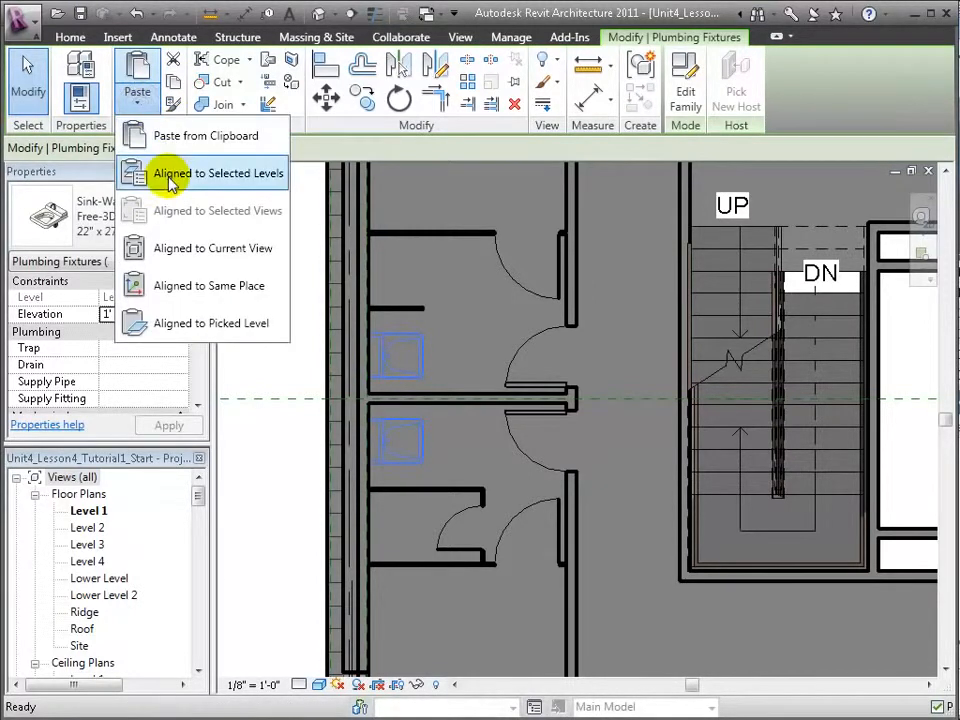
left_click(217, 172)
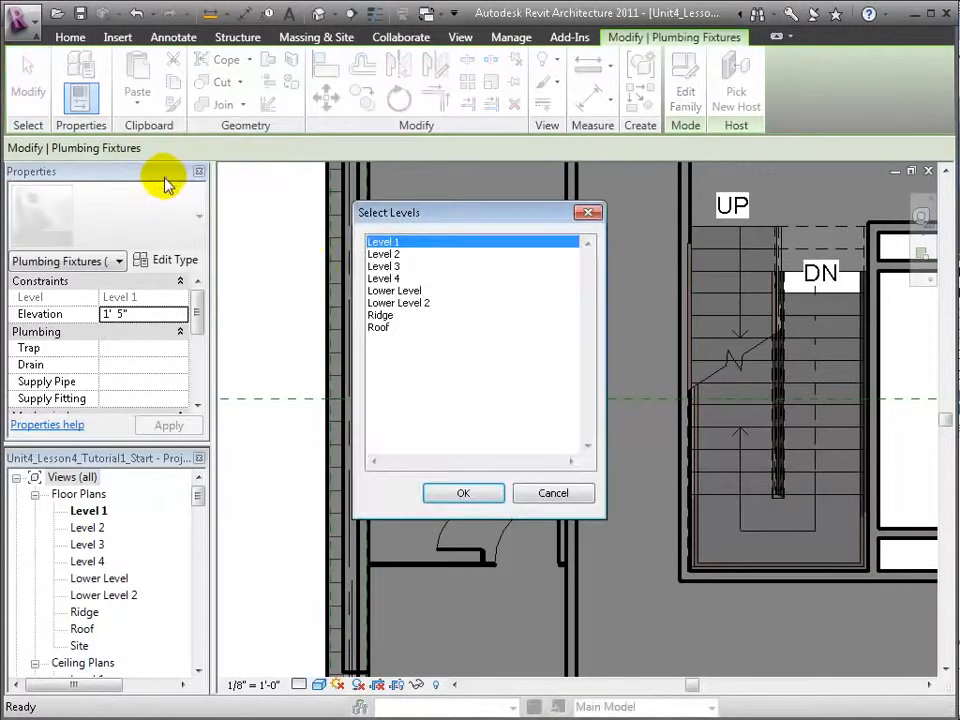
left_click(384, 253)
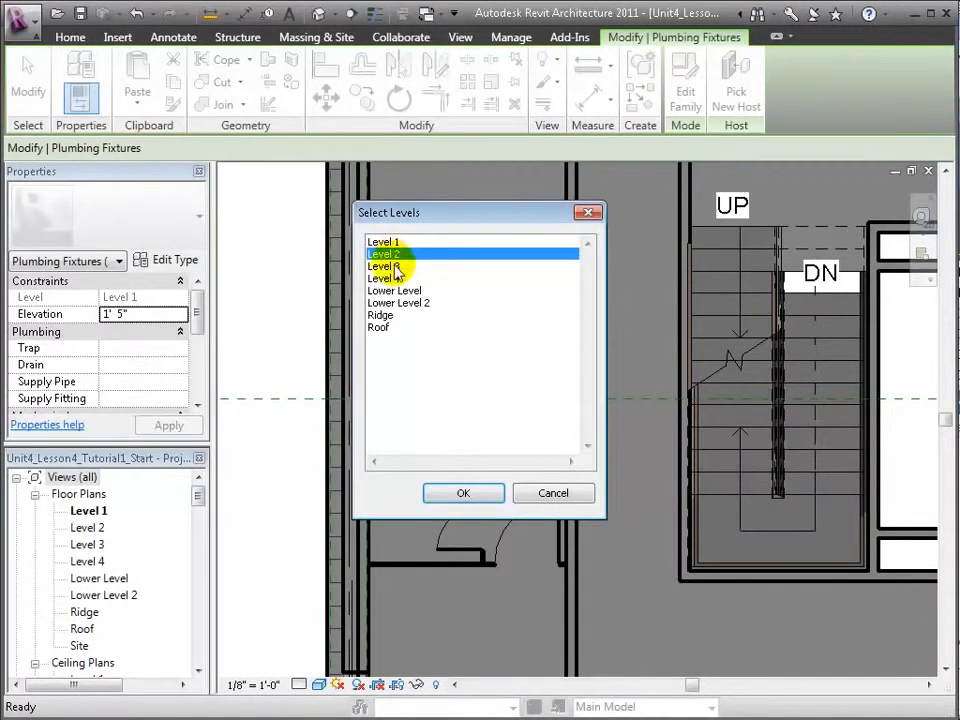